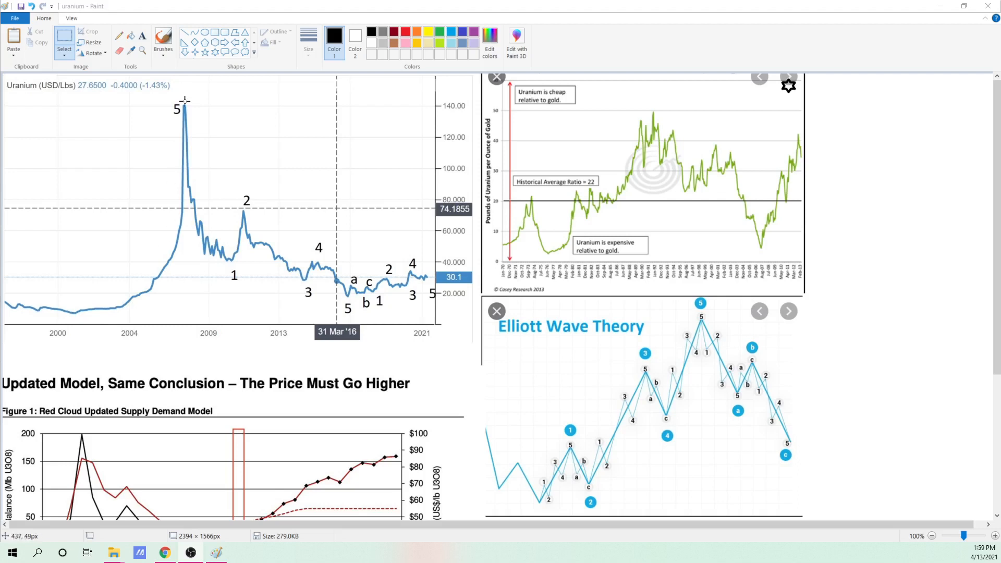
mouse_move(402, 268)
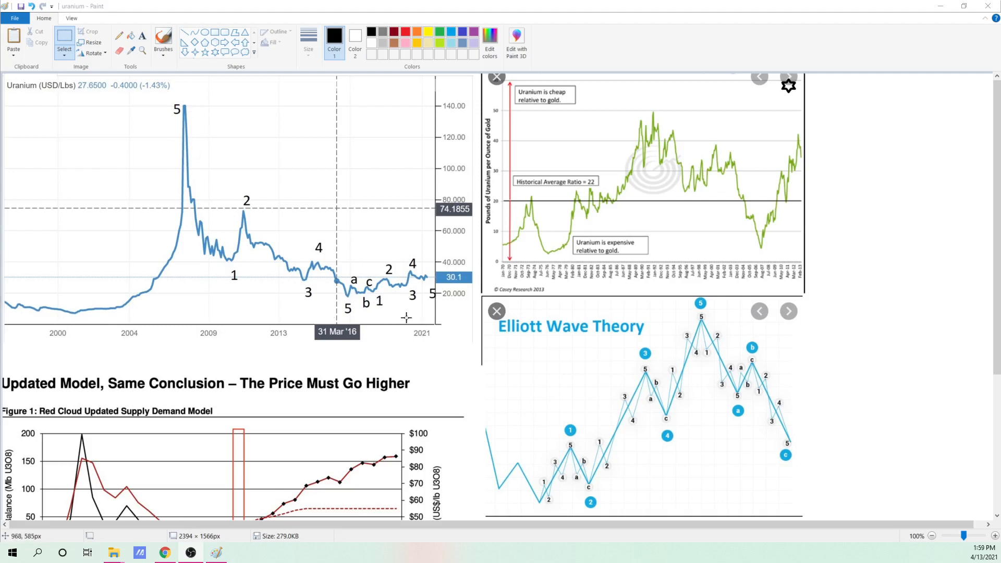
mouse_move(399, 403)
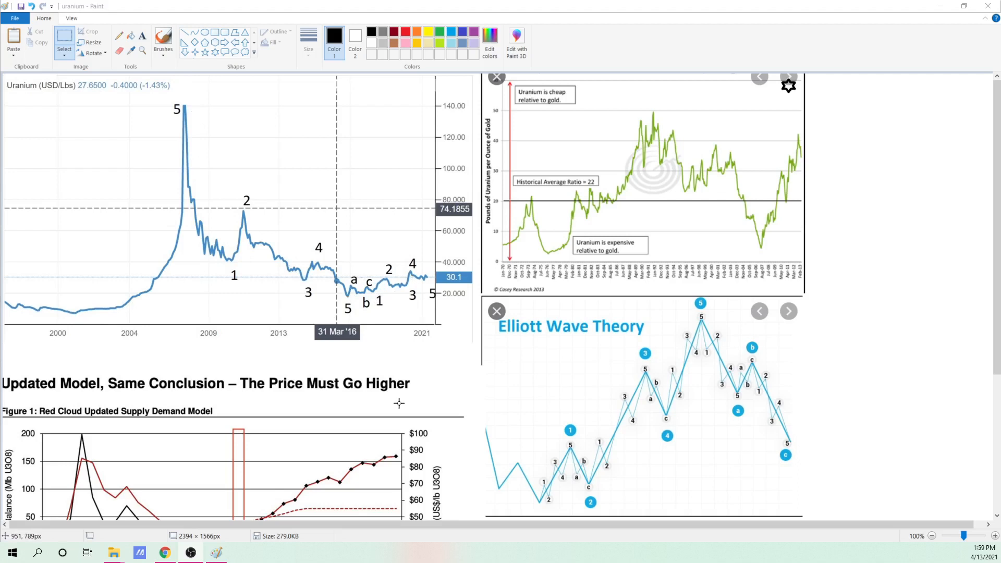
mouse_move(176, 115)
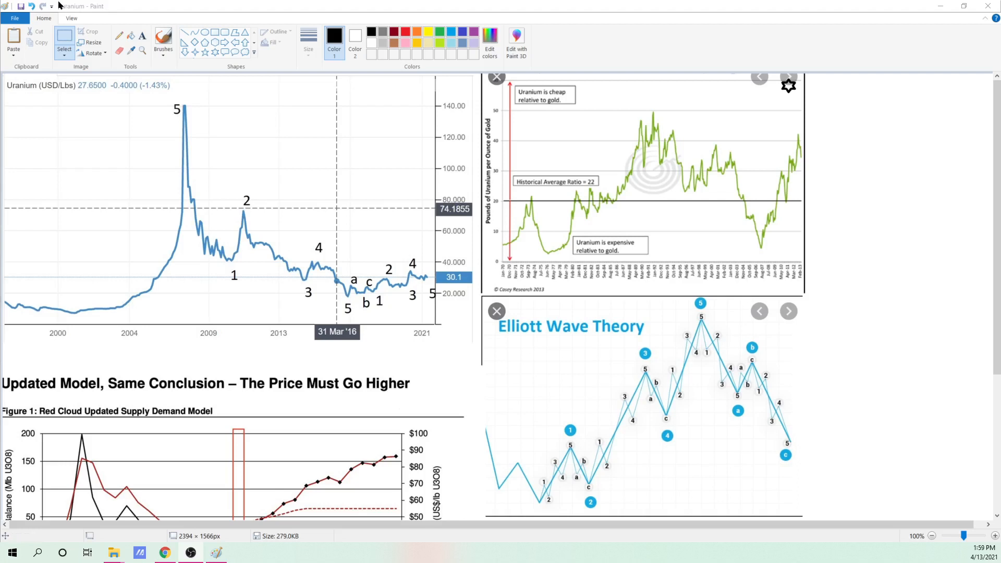
mouse_move(705, 322)
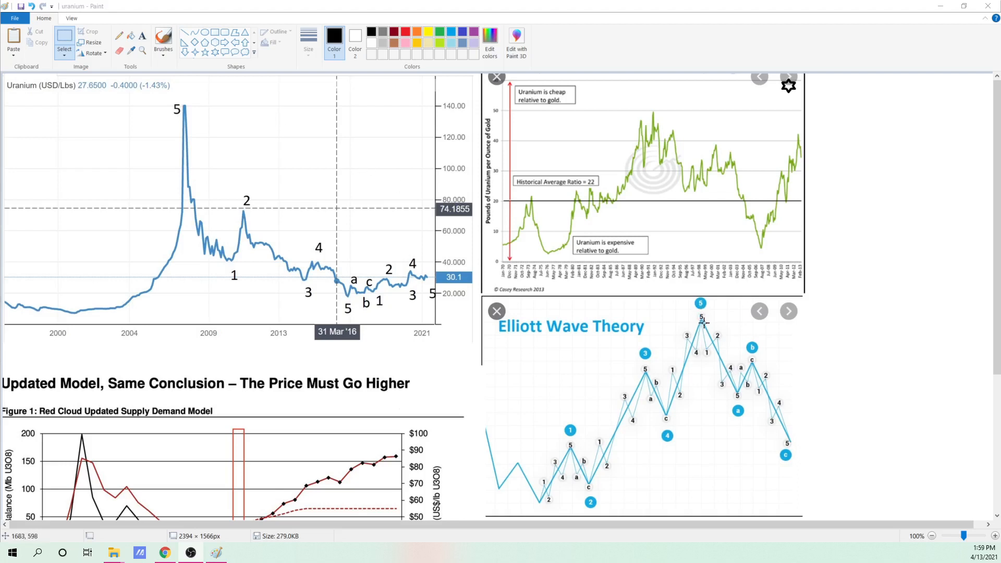
mouse_move(719, 382)
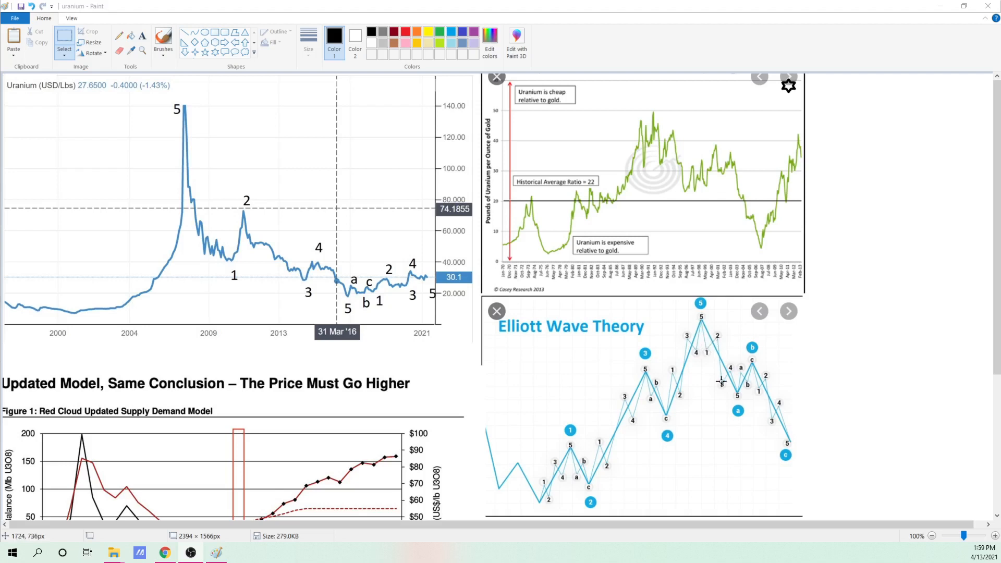
mouse_move(724, 383)
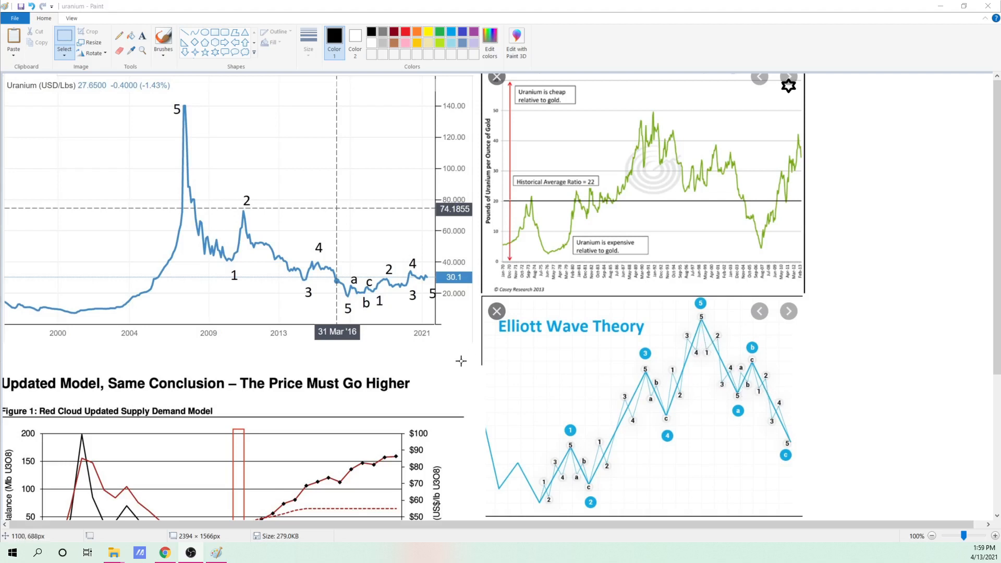
mouse_move(455, 356)
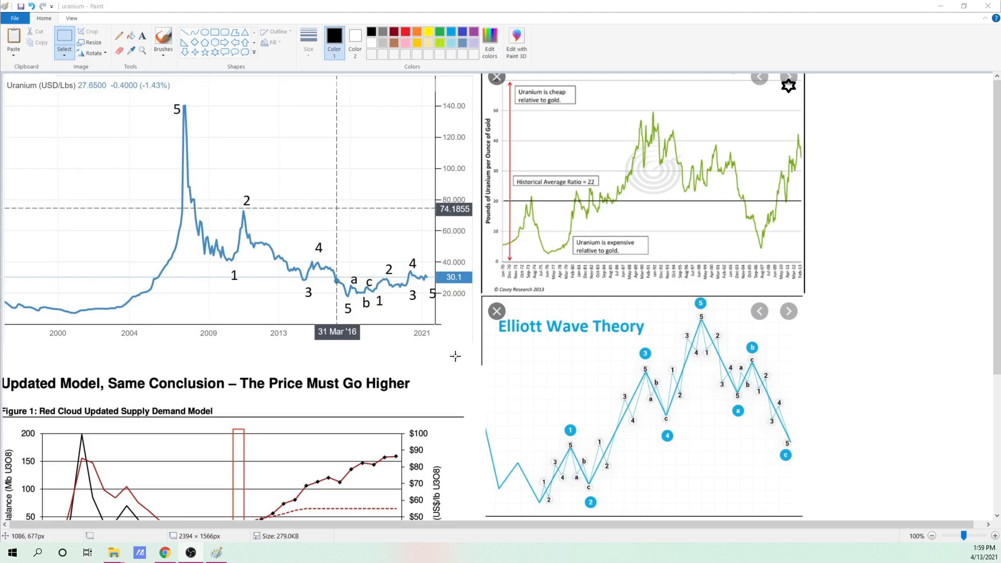
mouse_move(310, 289)
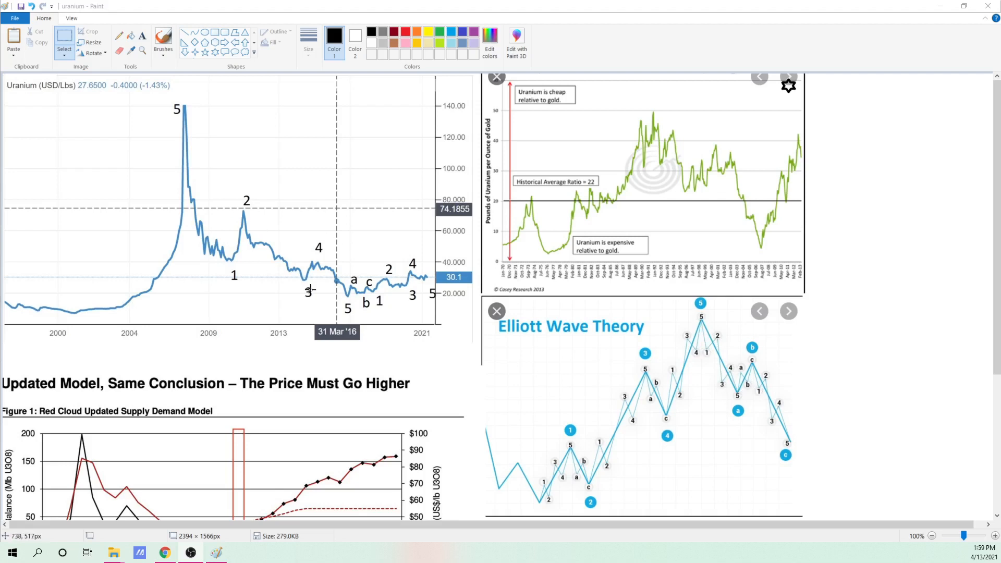
mouse_move(188, 194)
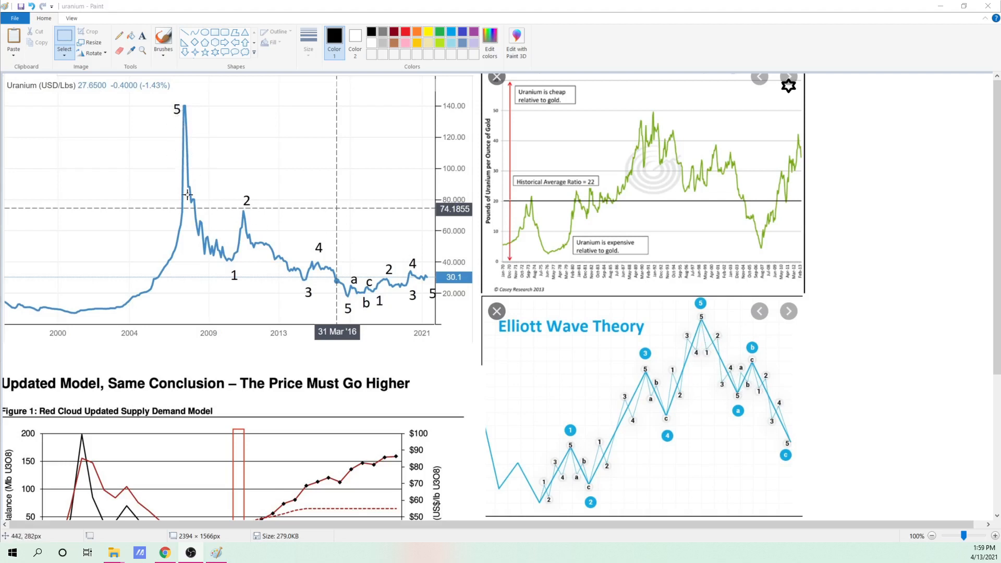
mouse_move(239, 212)
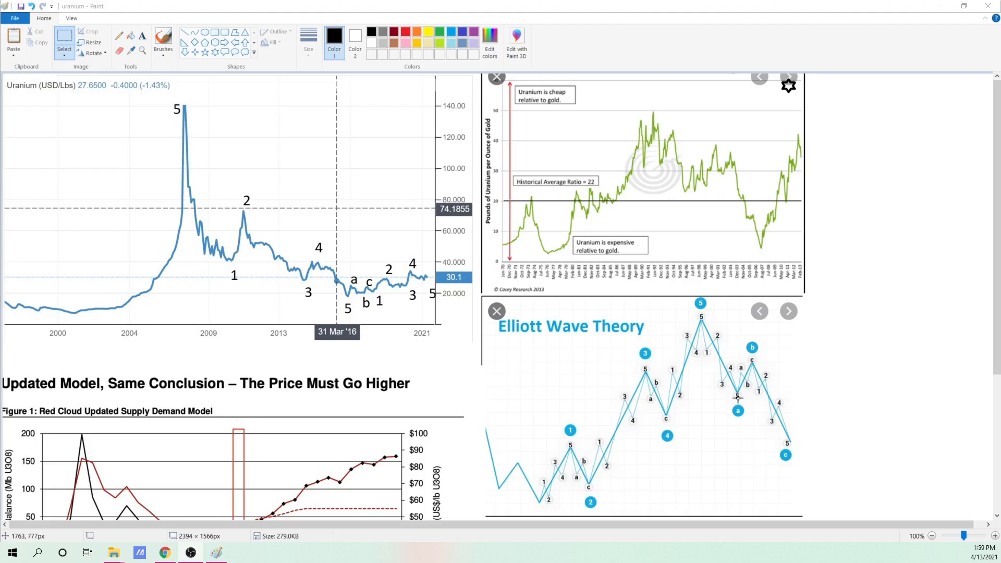
mouse_move(735, 394)
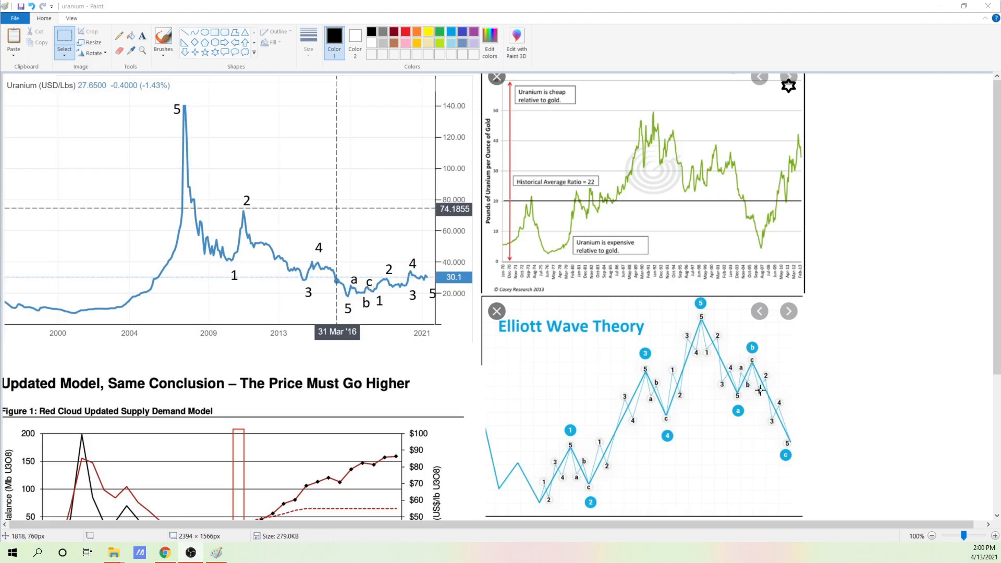
mouse_move(366, 291)
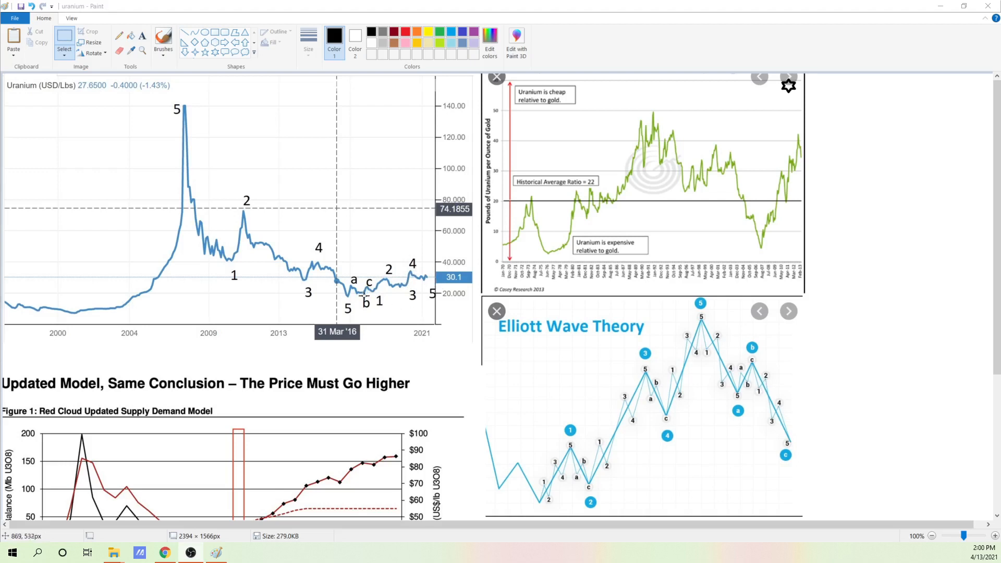
mouse_move(319, 264)
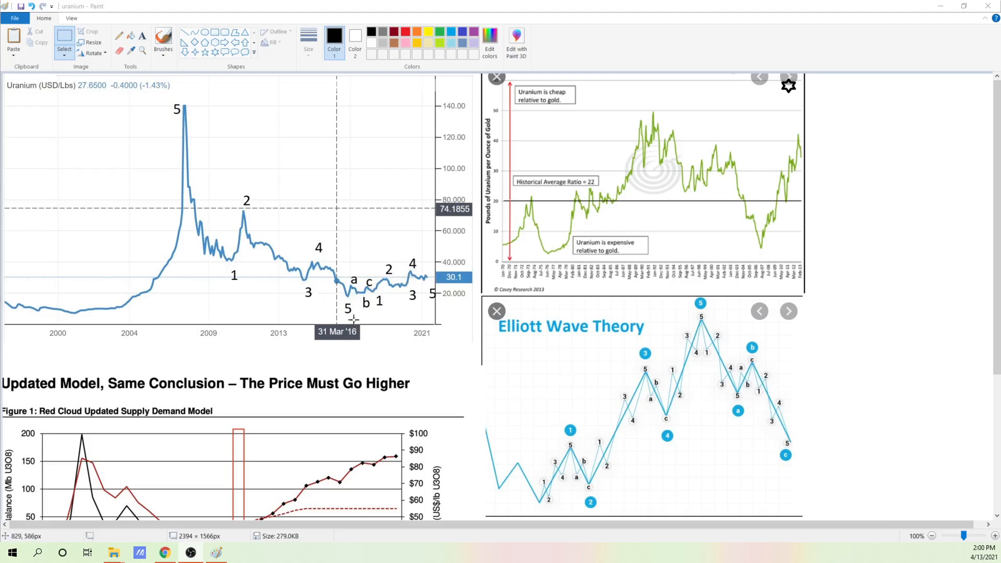
mouse_move(398, 319)
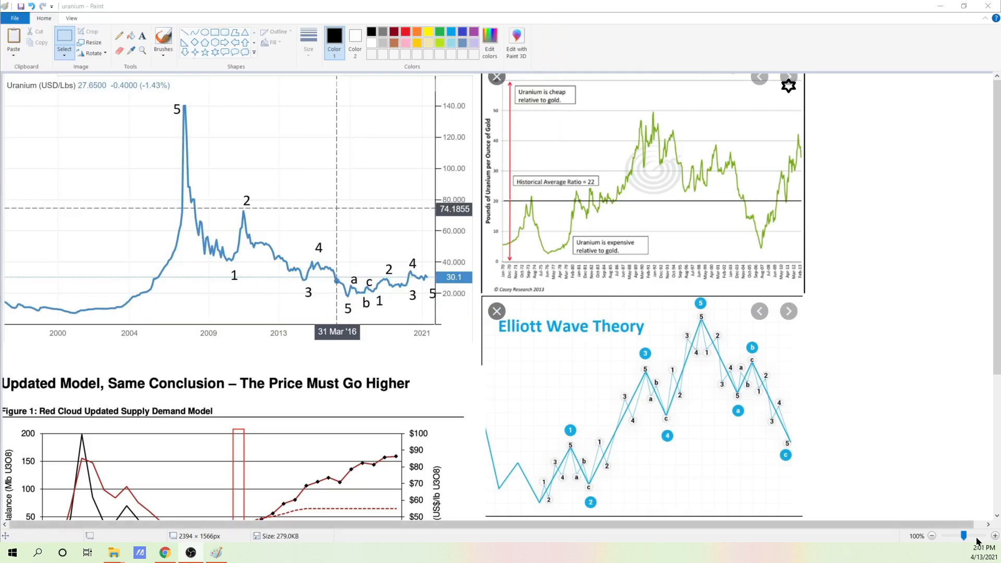
Zoom the chart collage to 200% using the zoom slider.
left_click(984, 535)
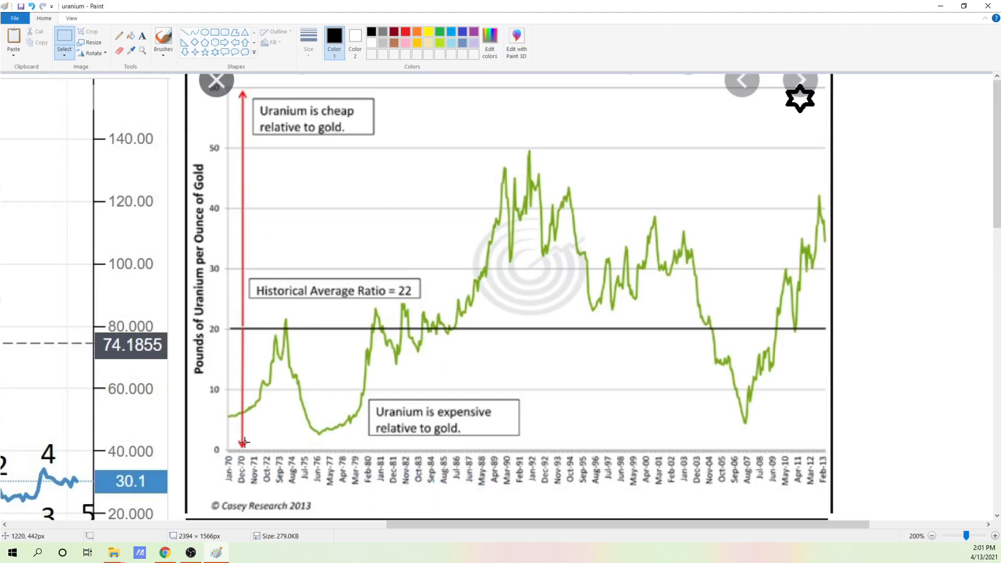
mouse_move(255, 443)
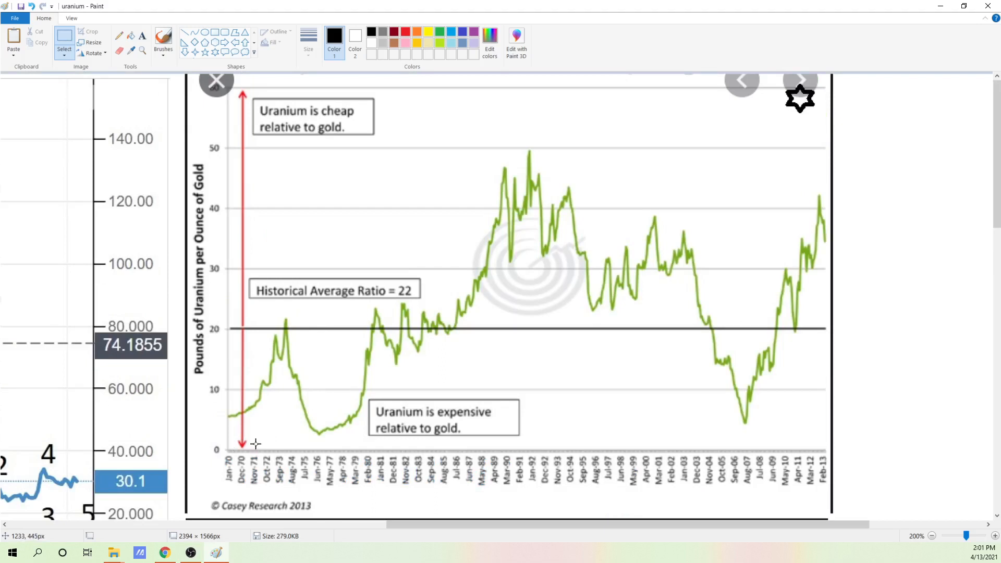
mouse_move(265, 379)
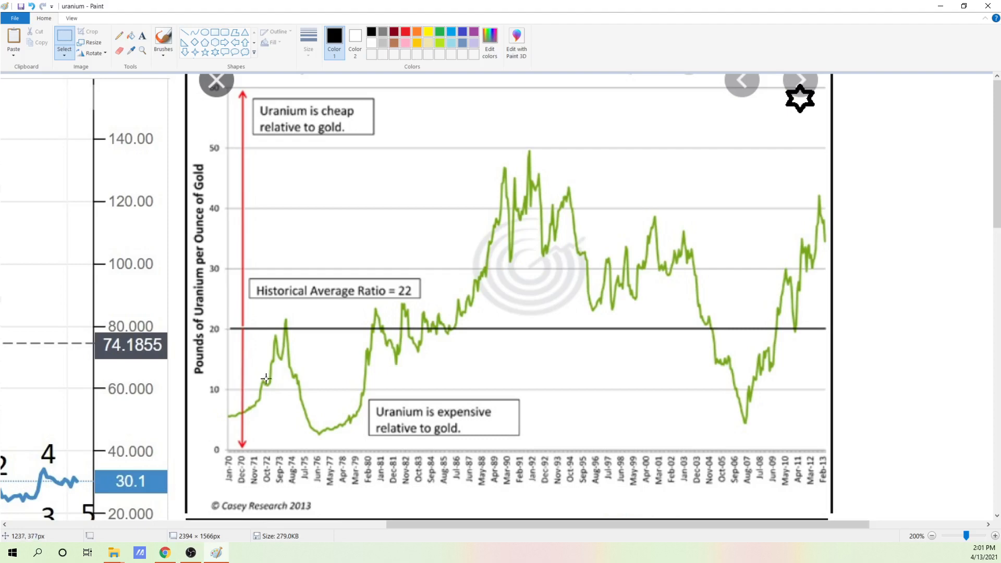
mouse_move(809, 117)
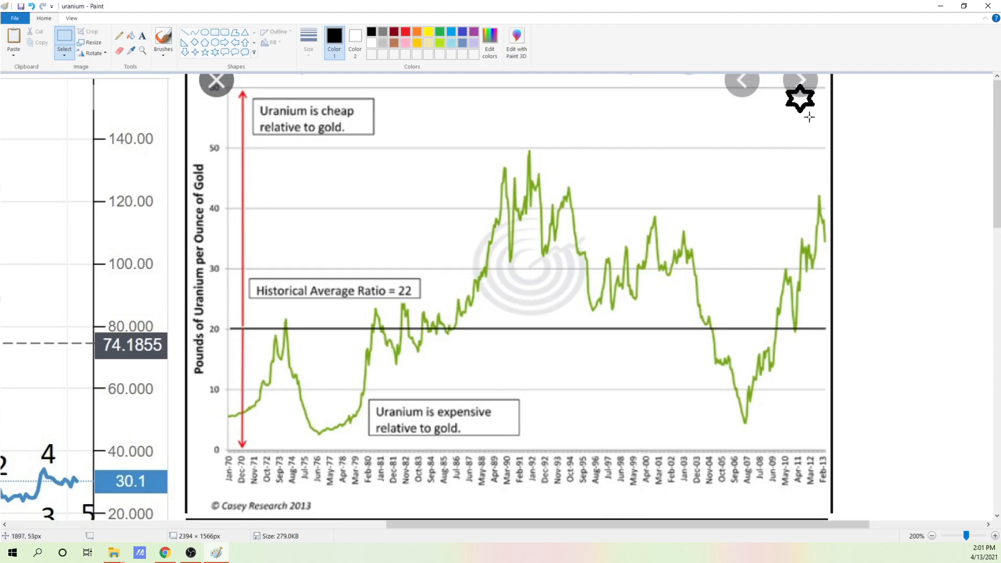
mouse_move(824, 79)
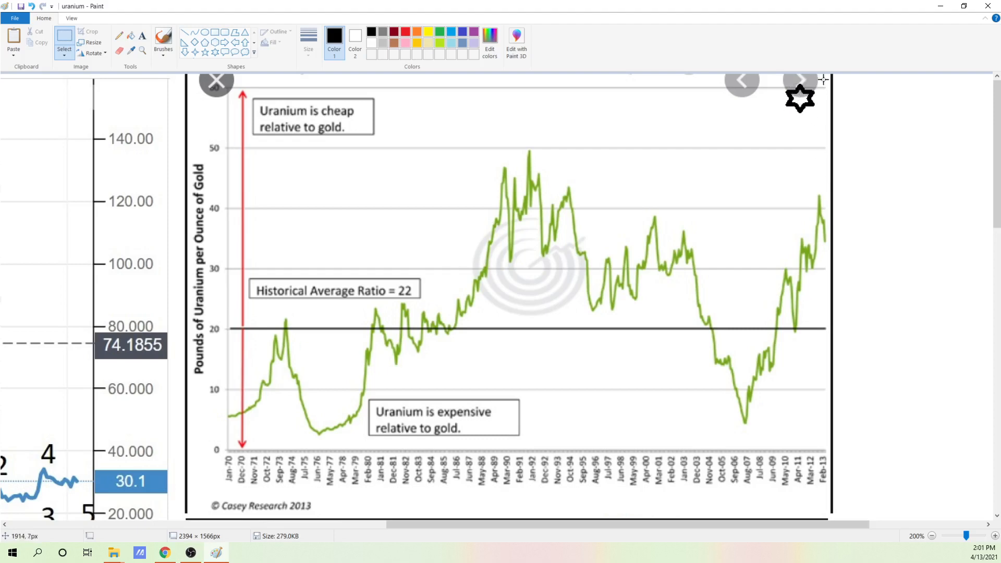
mouse_move(800, 89)
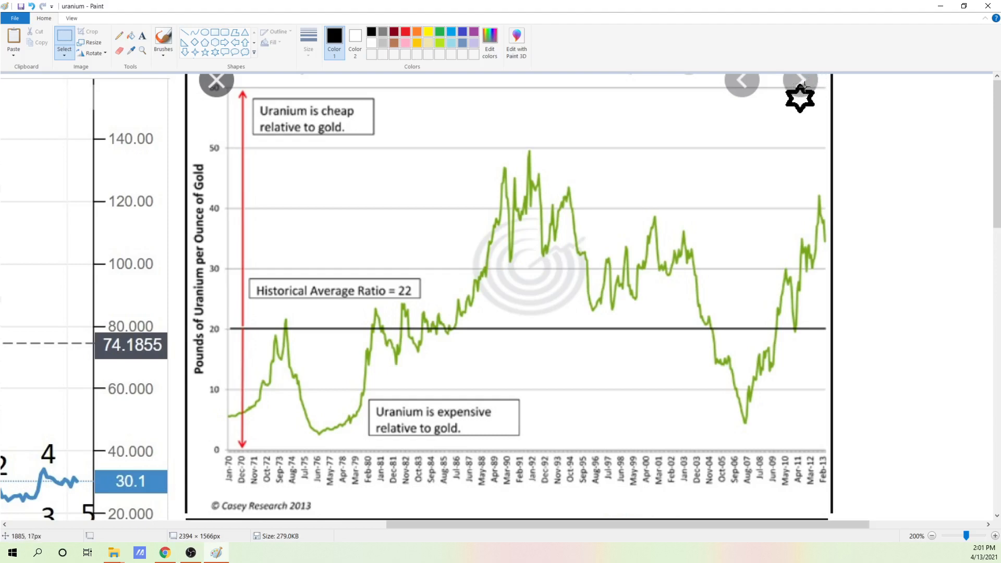
mouse_move(794, 160)
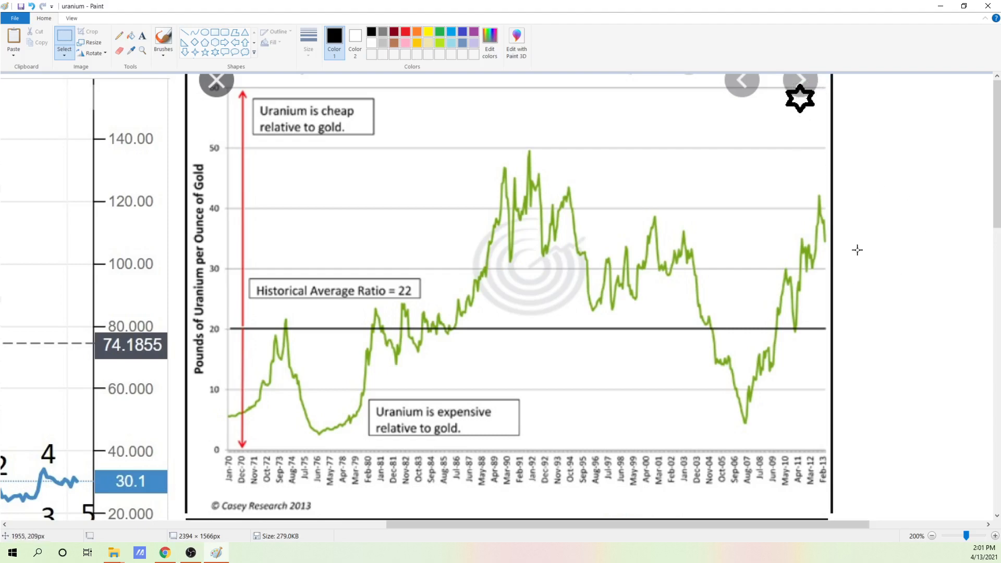
mouse_move(847, 77)
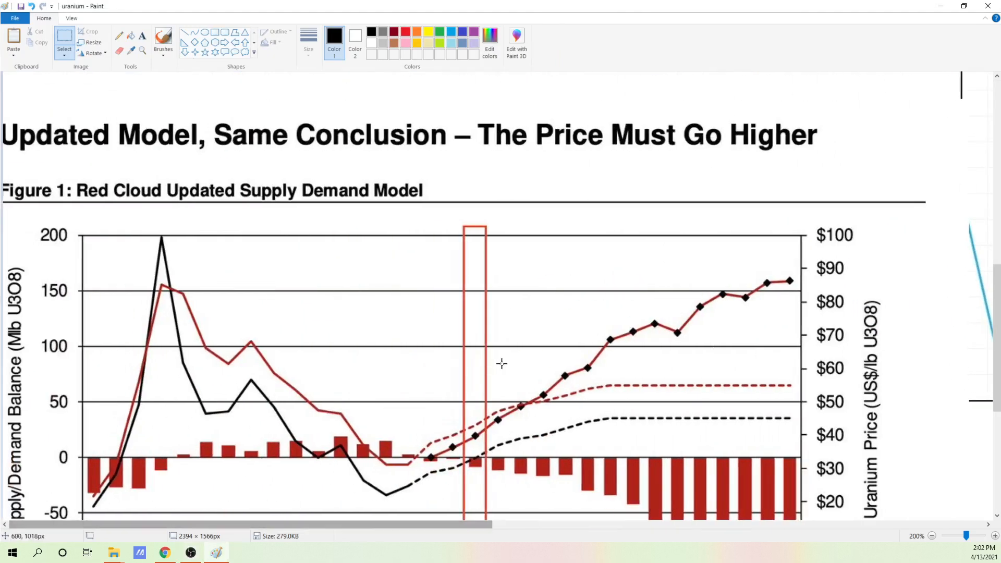
scroll("down", 3)
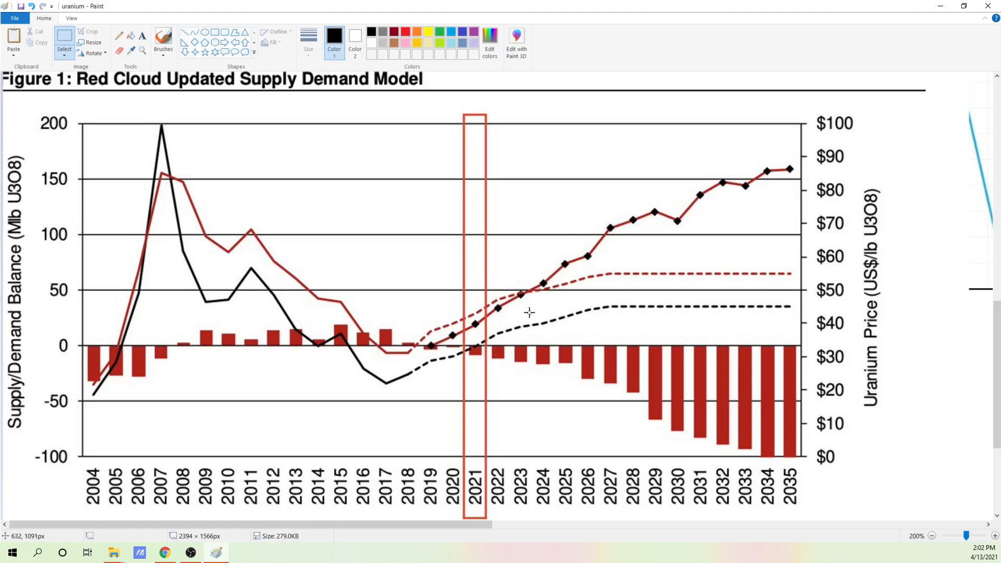
mouse_move(477, 504)
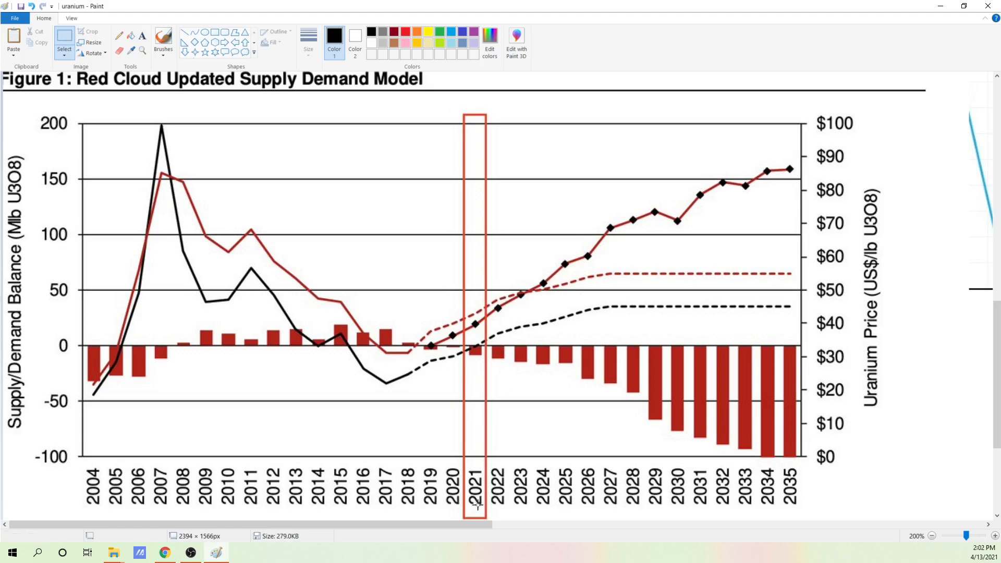
mouse_move(486, 415)
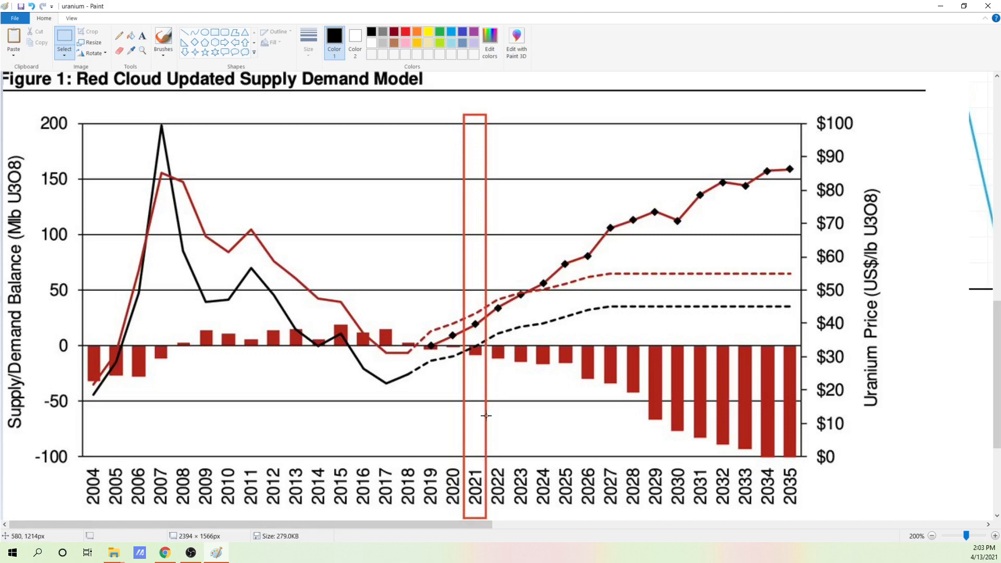
mouse_move(84, 345)
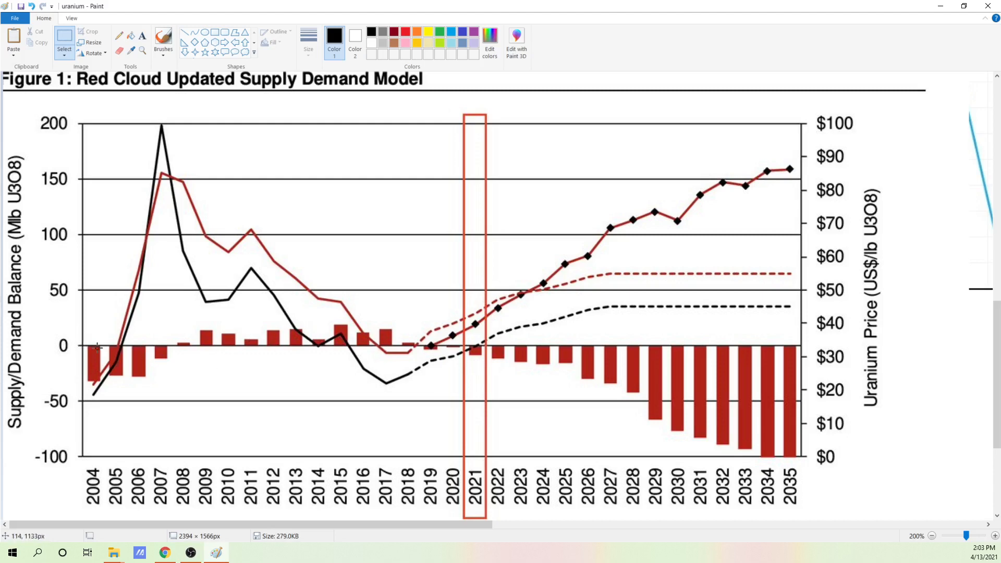
mouse_move(115, 426)
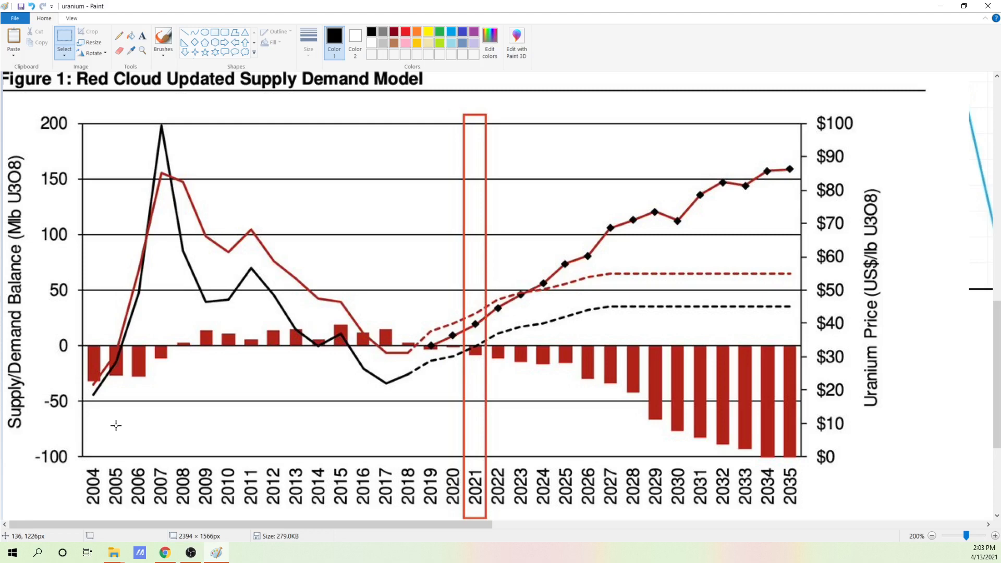
mouse_move(84, 354)
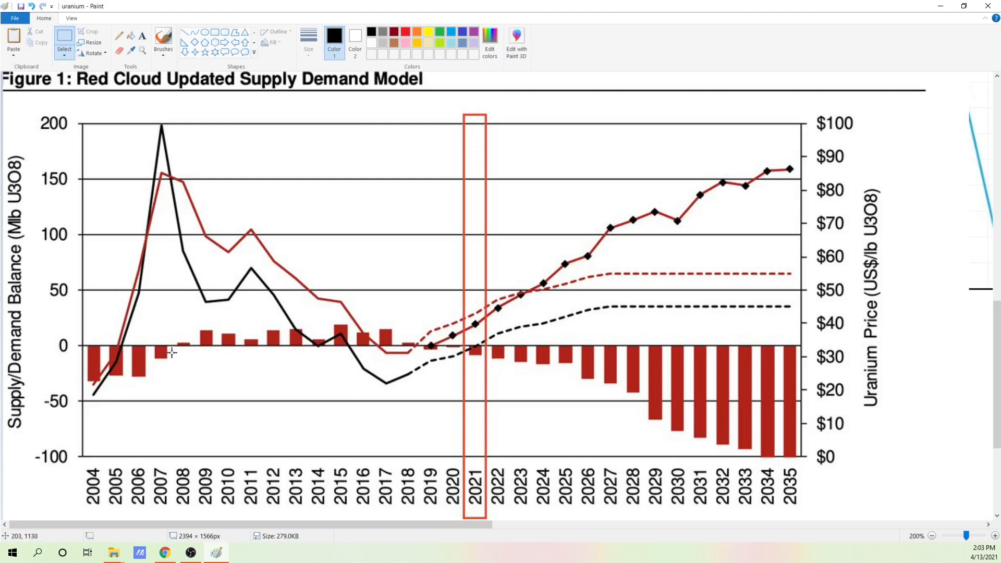
mouse_move(387, 322)
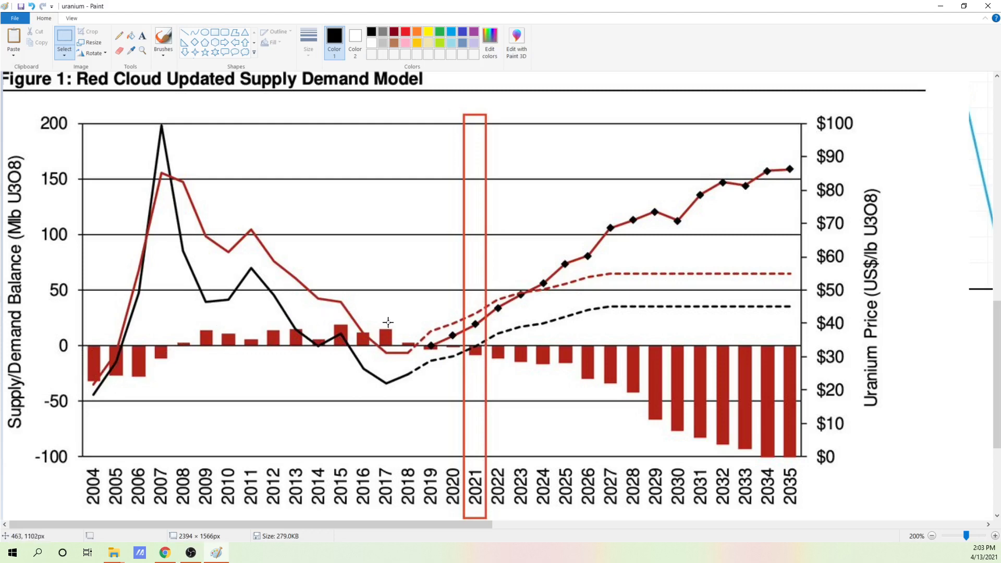
mouse_move(308, 340)
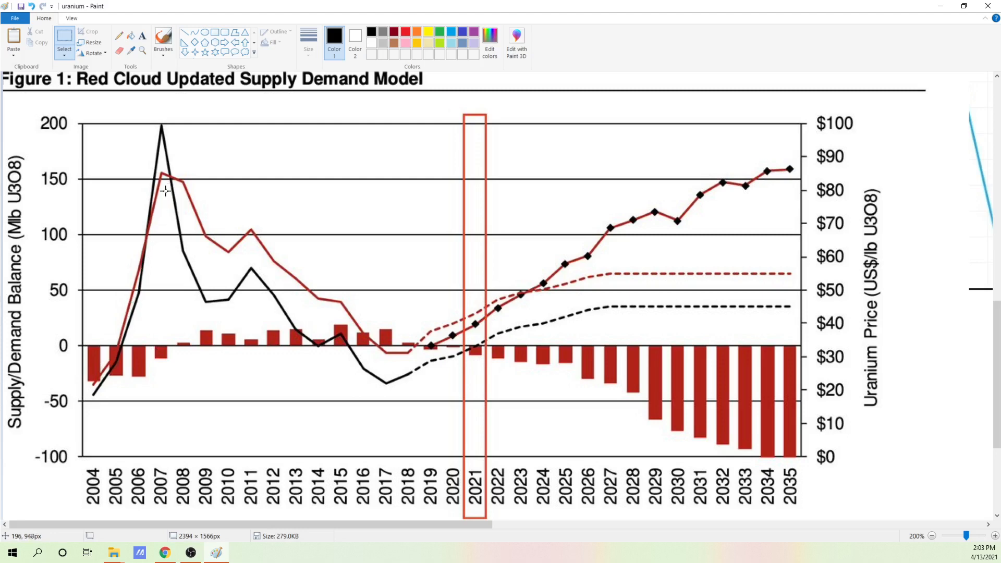
mouse_move(148, 351)
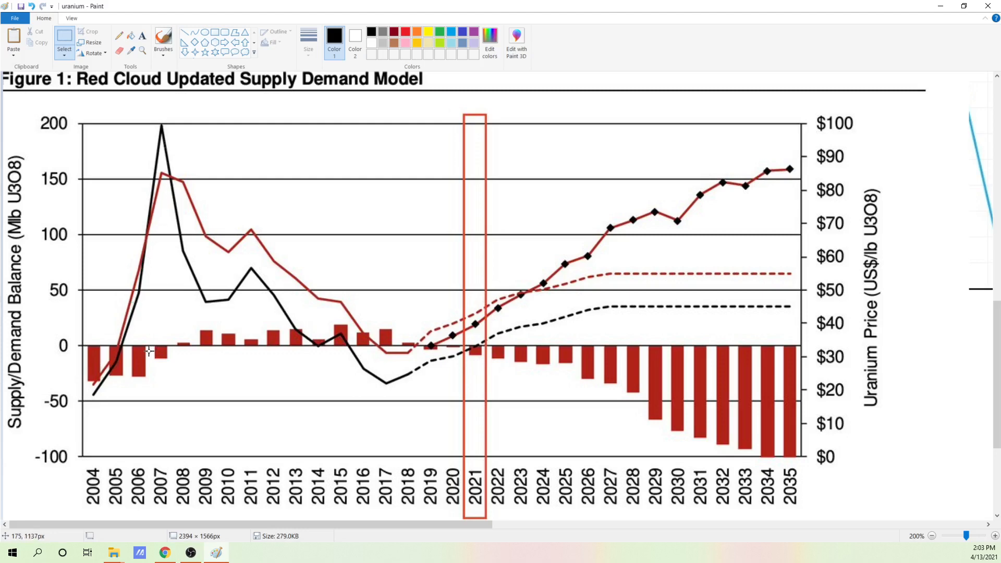
mouse_move(238, 325)
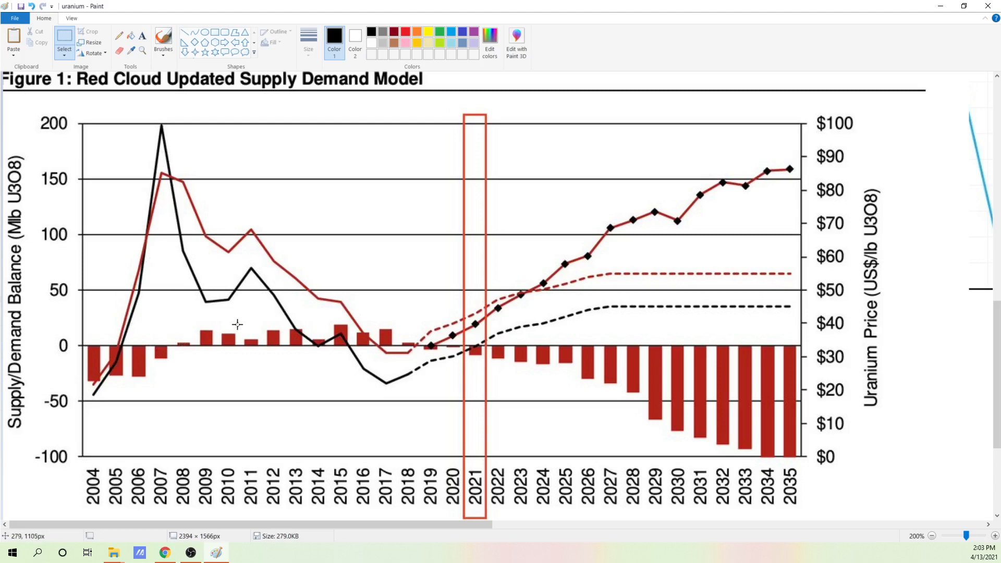
mouse_move(176, 349)
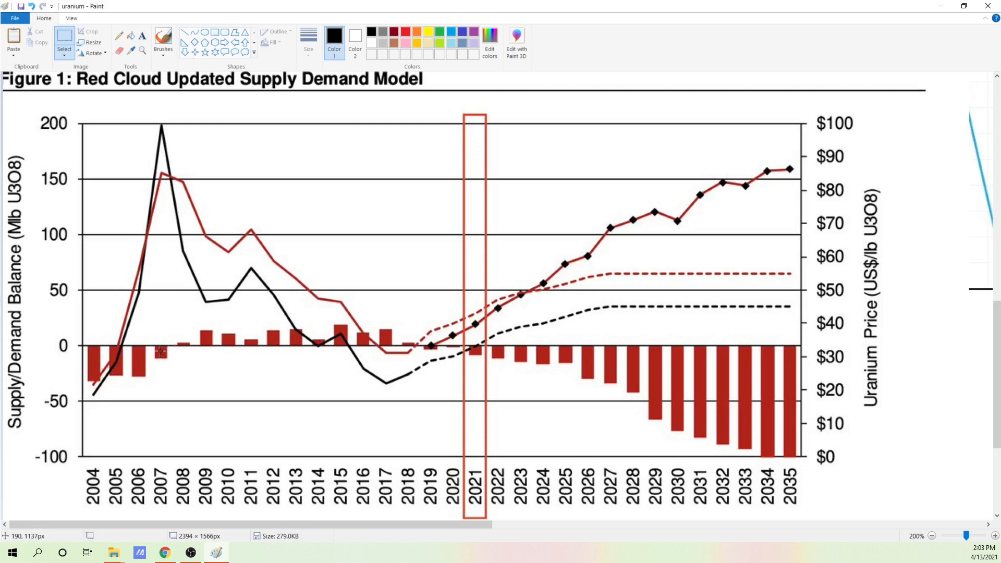
mouse_move(165, 122)
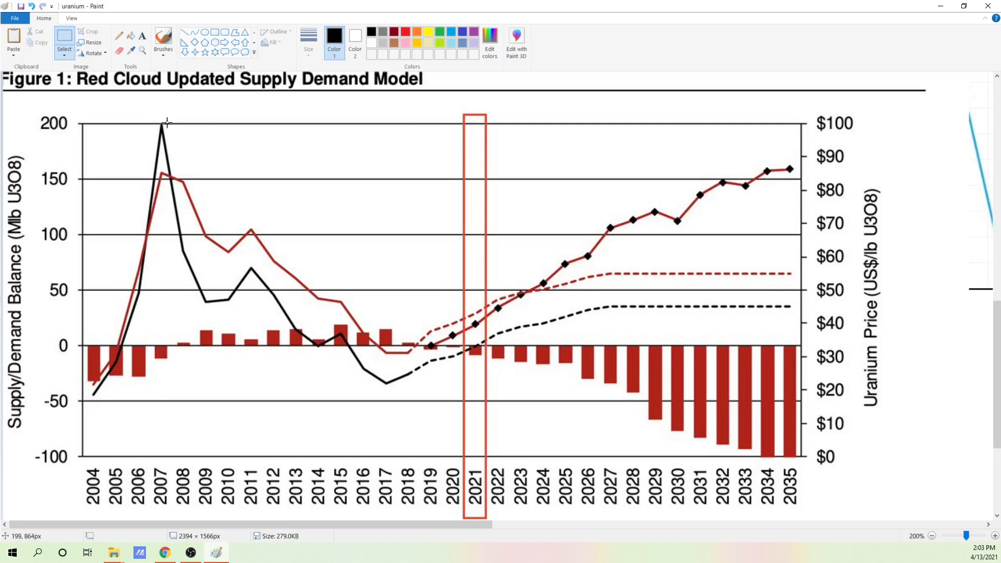
mouse_move(193, 256)
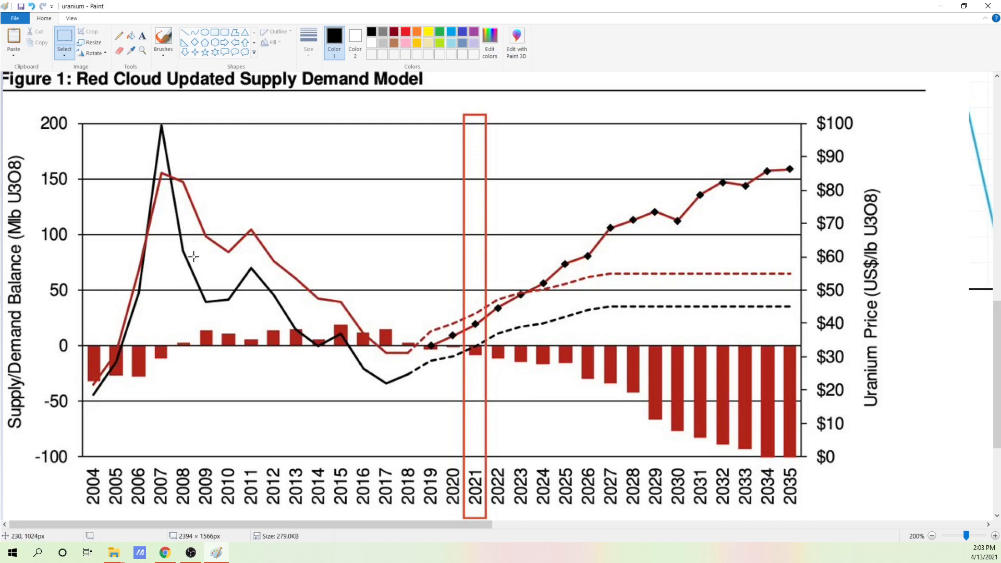
mouse_move(300, 329)
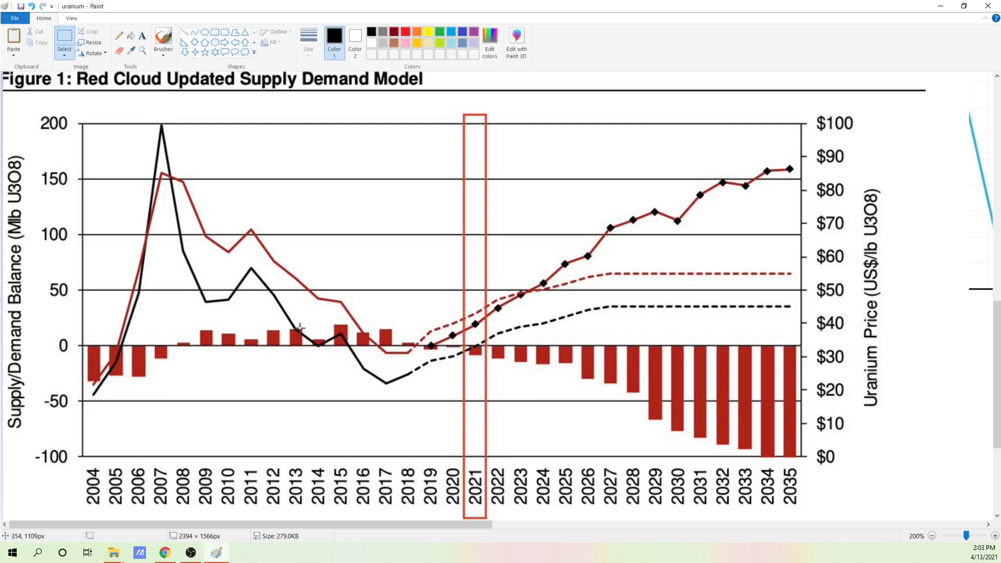
mouse_move(359, 338)
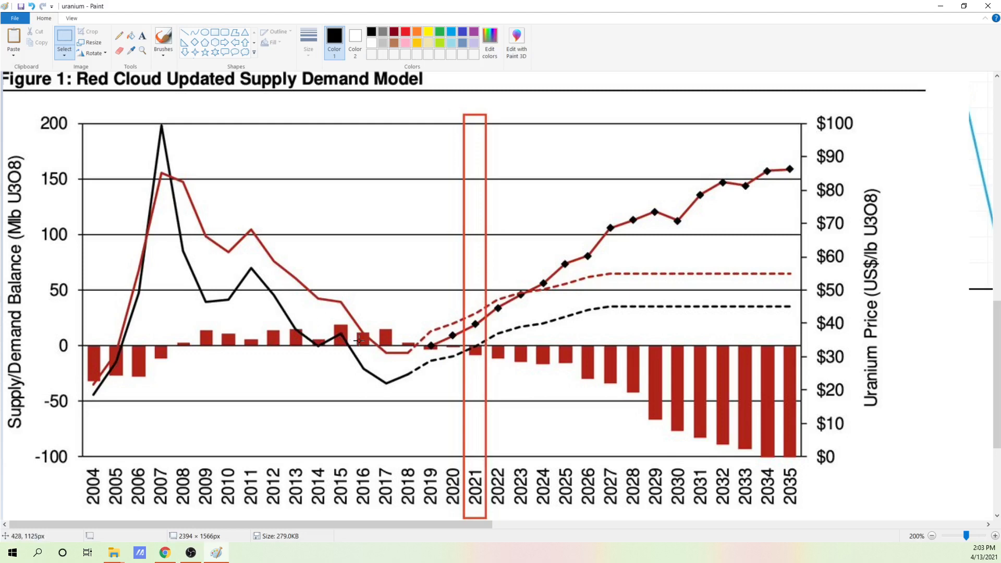
mouse_move(447, 394)
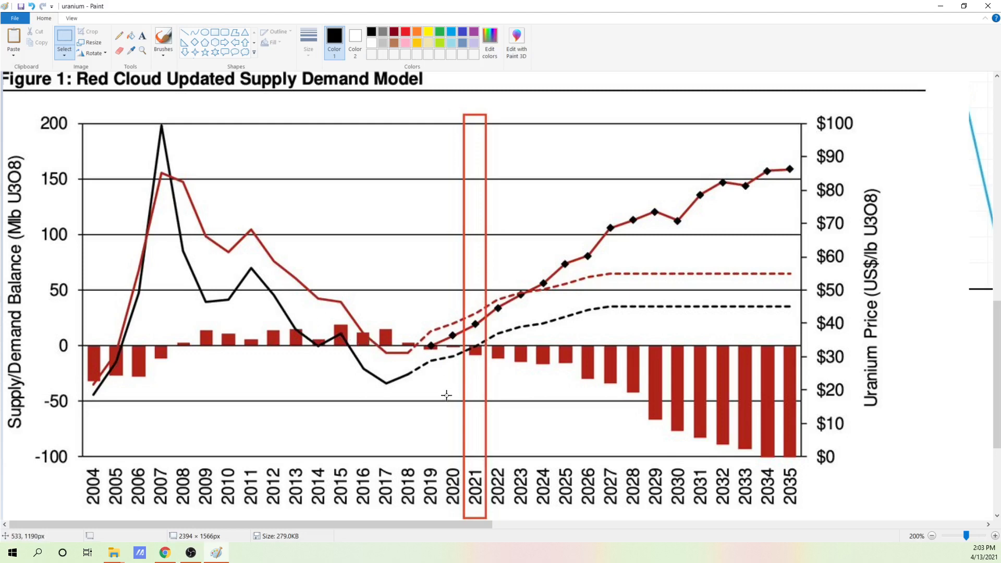
mouse_move(452, 382)
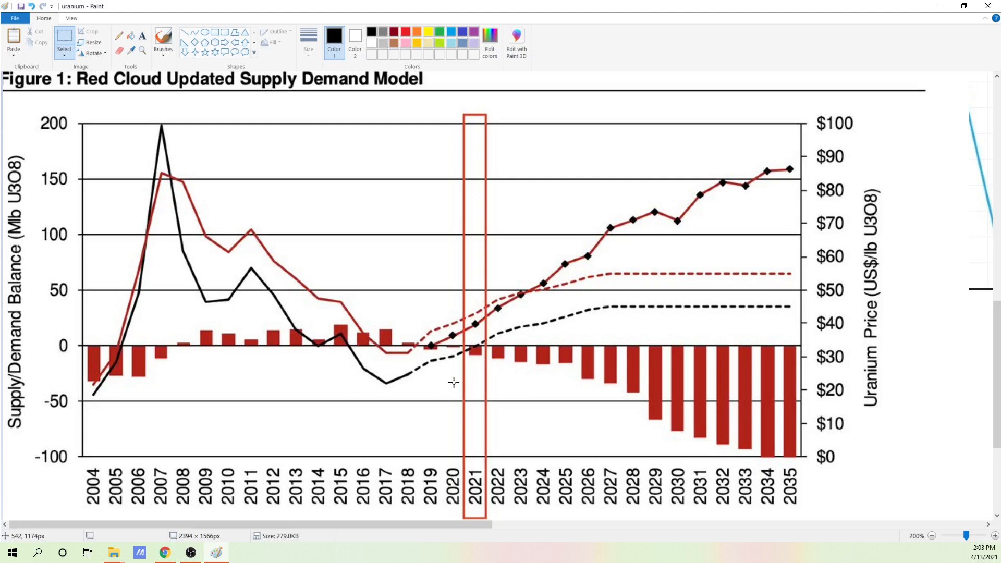
scroll("down", 3)
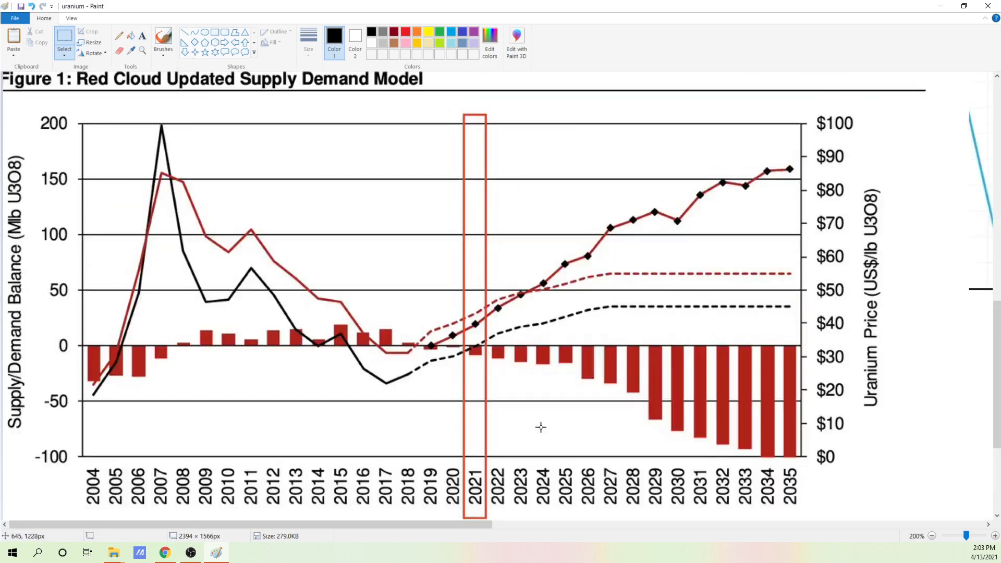
mouse_move(495, 377)
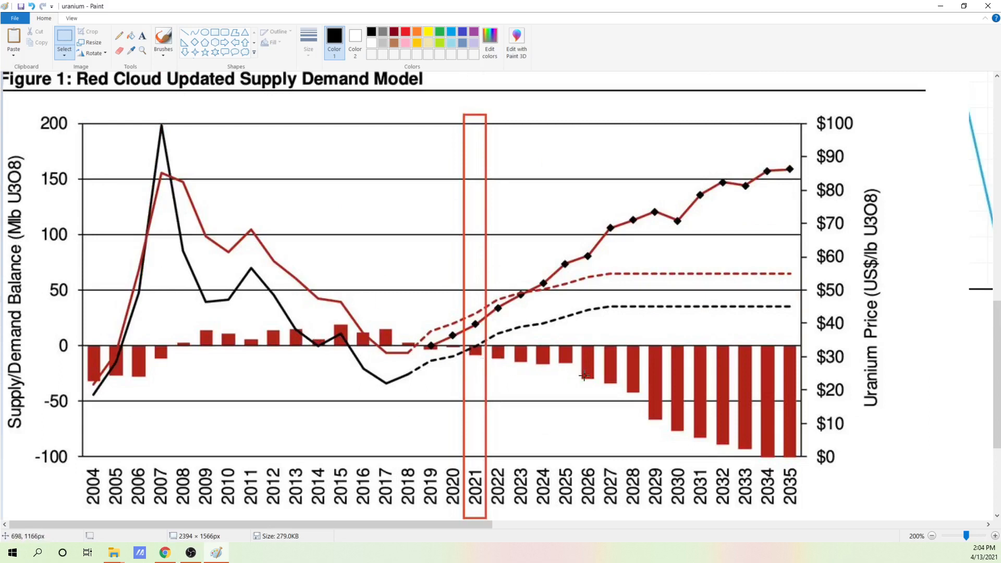
mouse_move(571, 376)
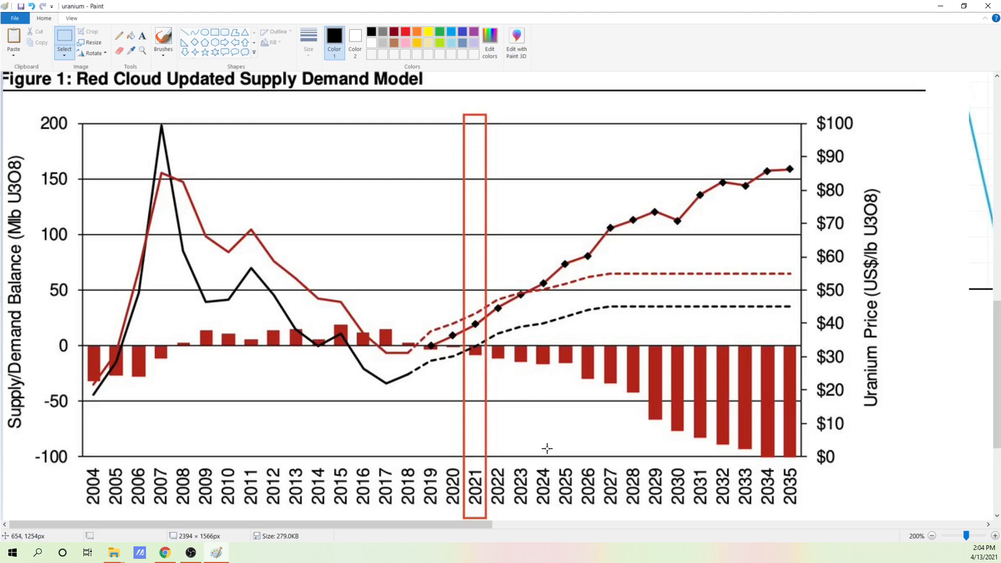
mouse_move(440, 304)
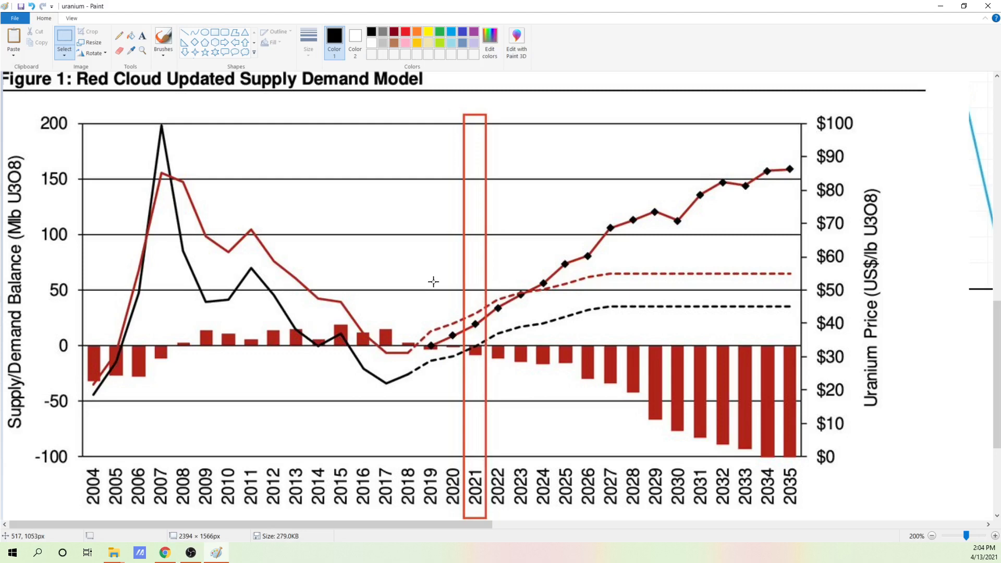
mouse_move(410, 274)
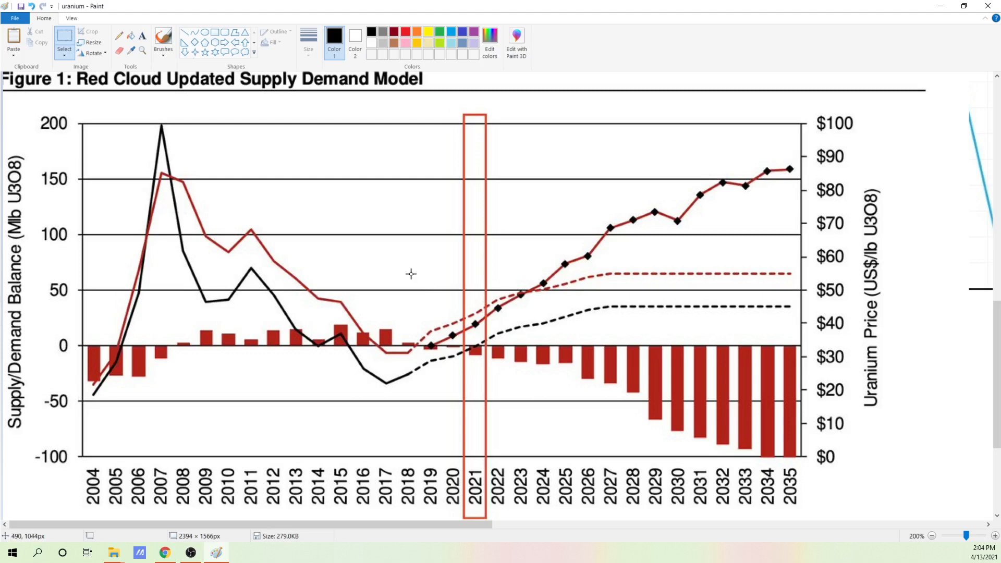